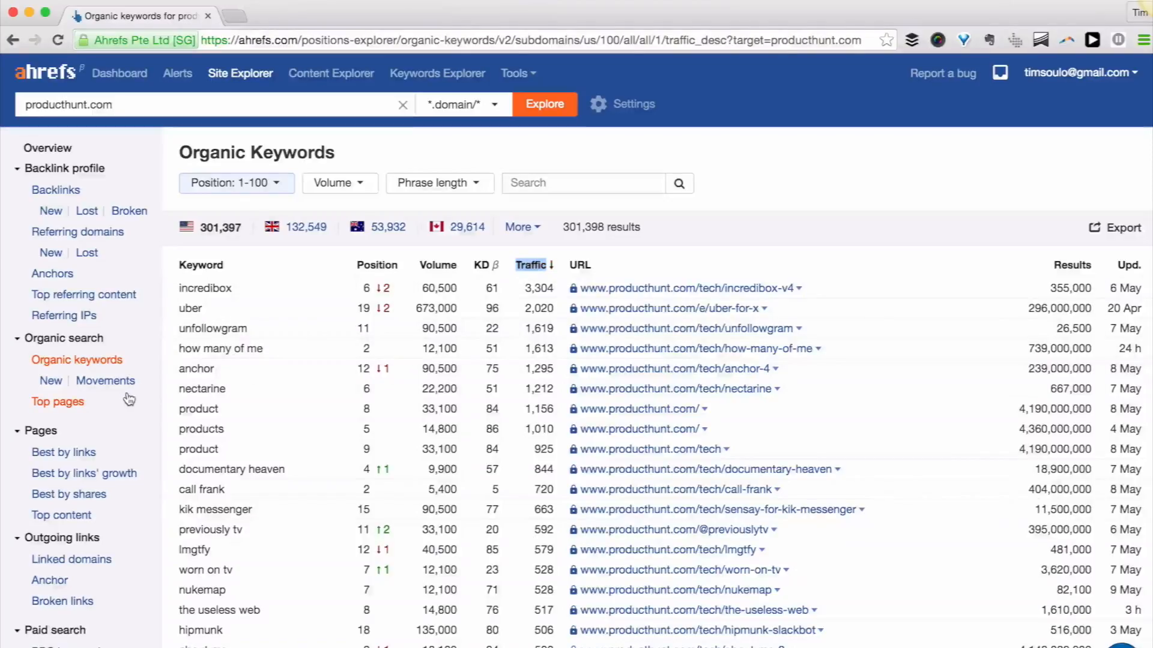
- View producthunt.com's Top pages report and expand the keyword list for the uber-for-x page
left_click(58, 401)
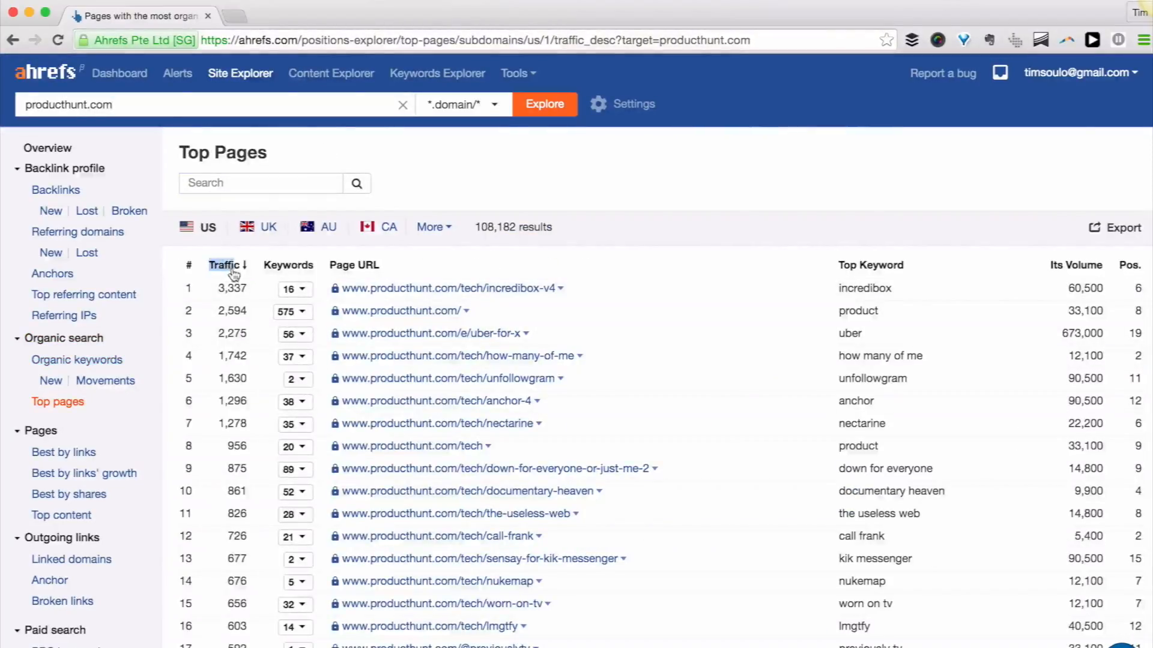
left_click(293, 333)
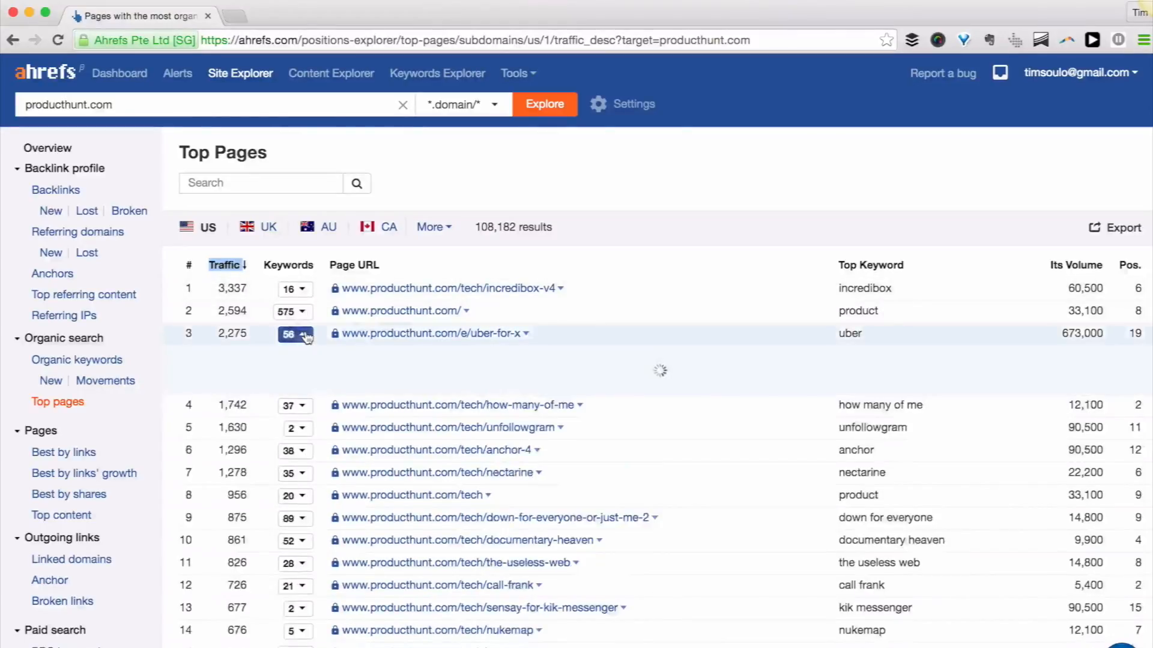
left_click(293, 333)
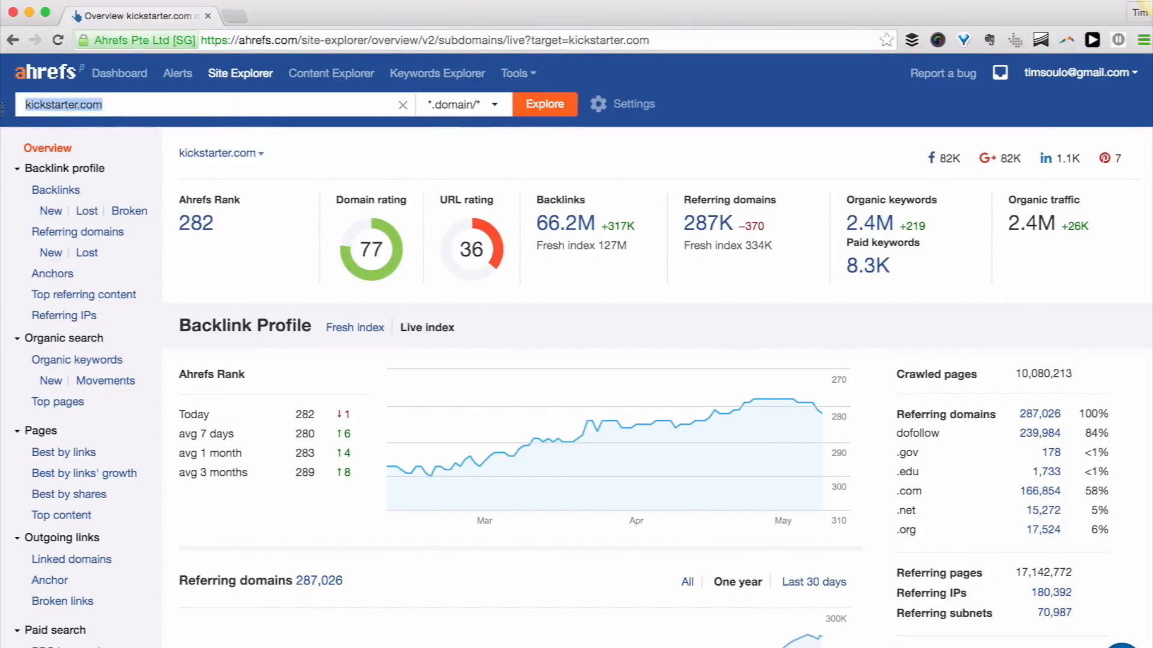
mouse_move(844, 266)
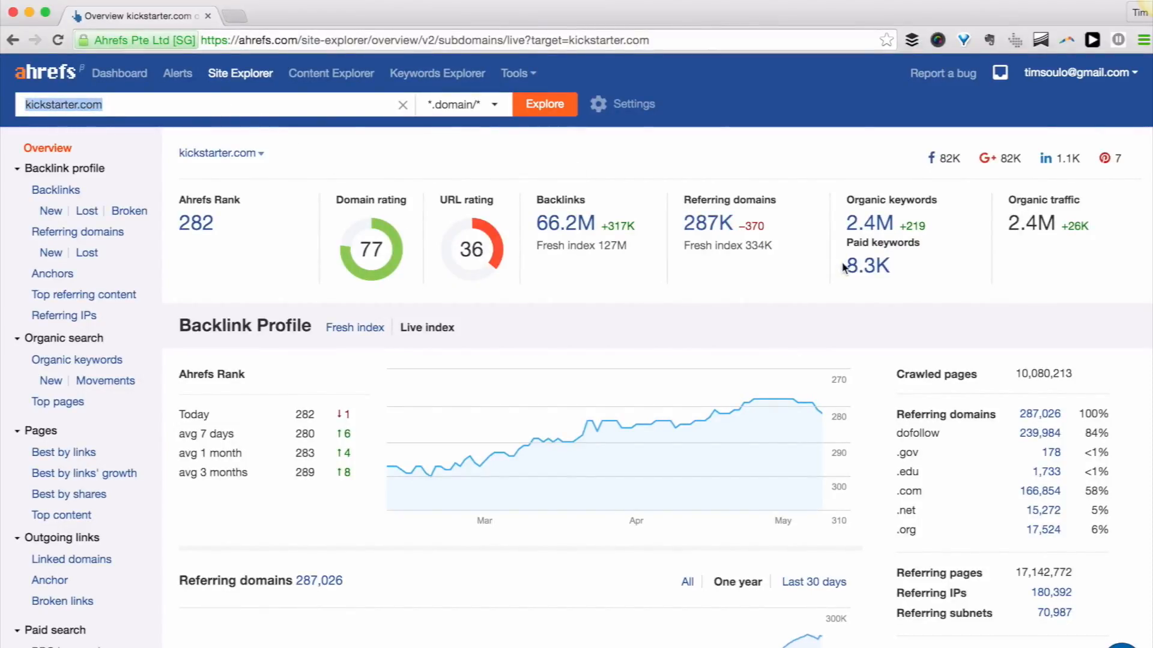
- From kickstarter.com's overview, go into the 8.3K Paid keywords report
double_click(866, 266)
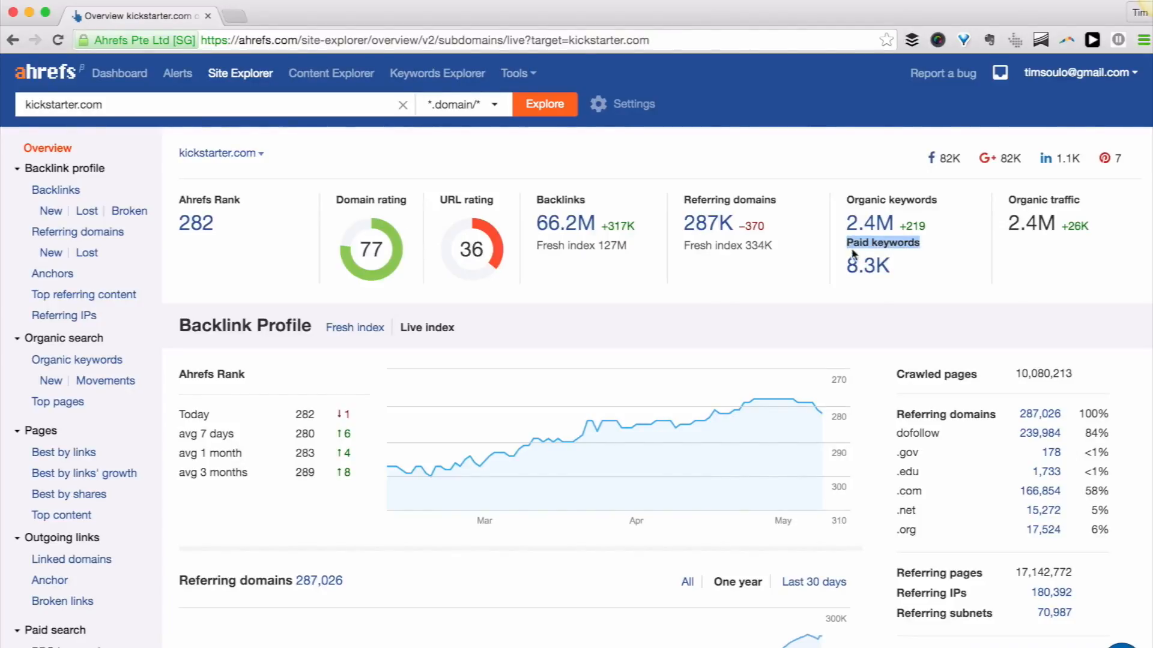
left_click(883, 242)
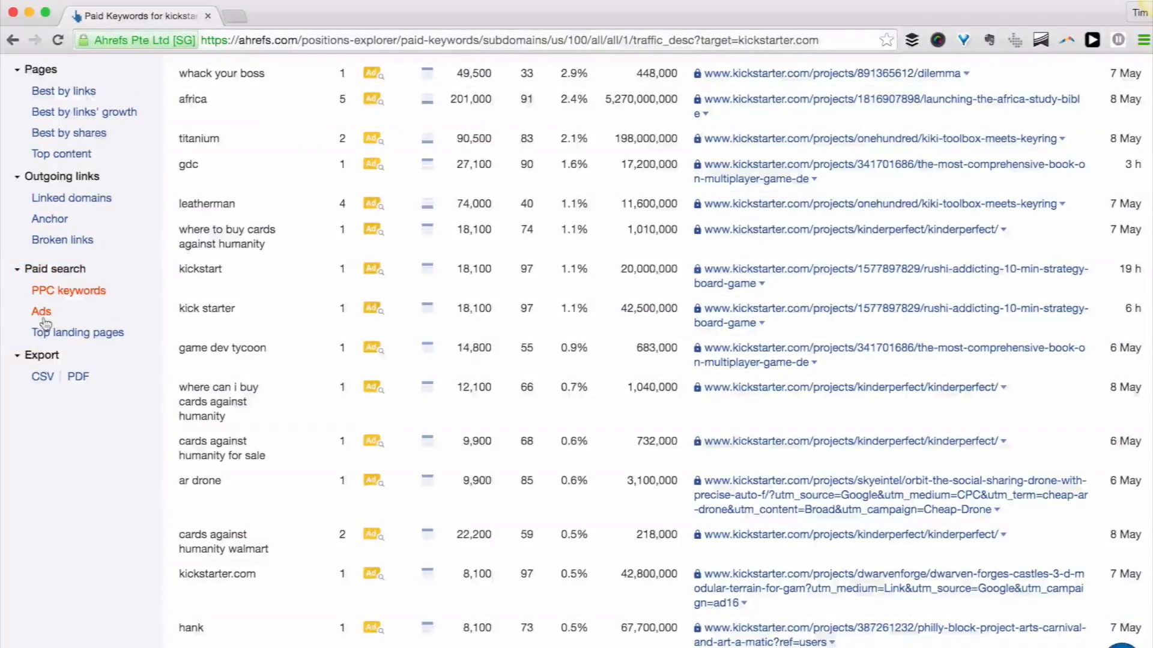
- View kickstarter.com's Ads and paid Top landing pages reports, then return to its Overview
left_click(41, 311)
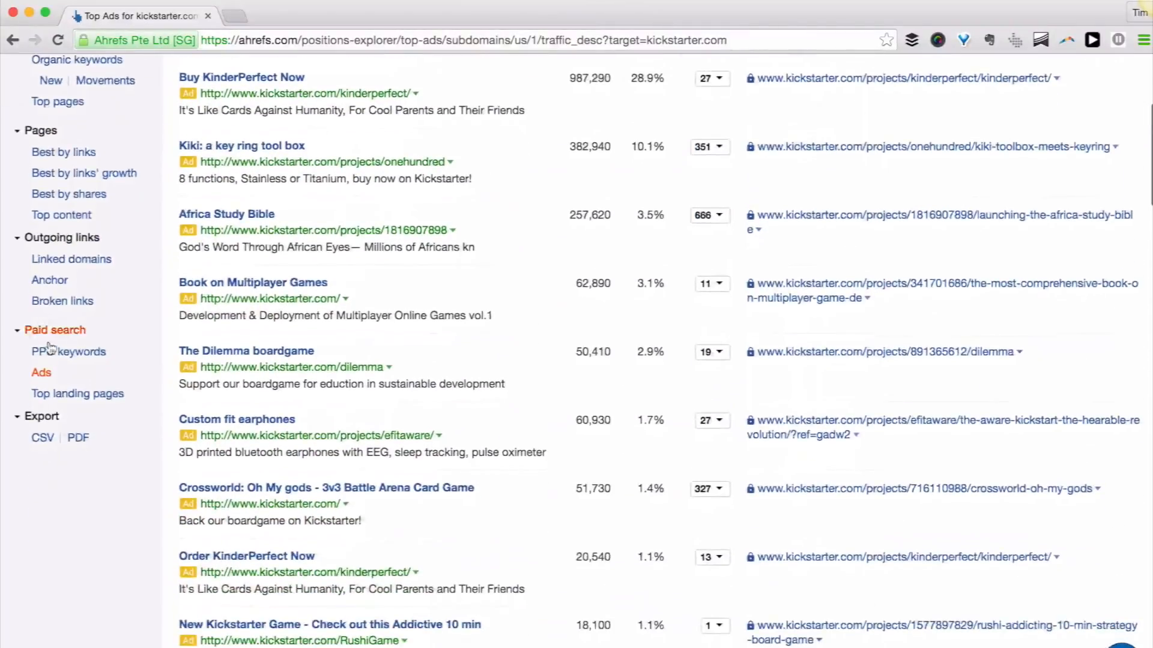
left_click(77, 394)
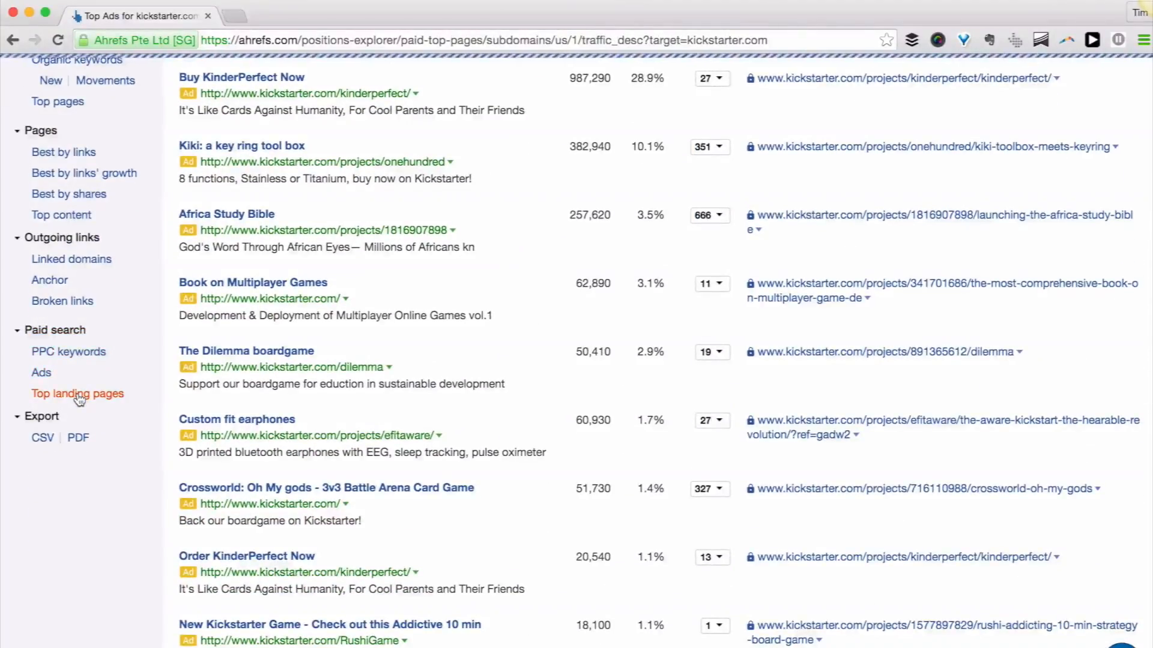
left_click(77, 394)
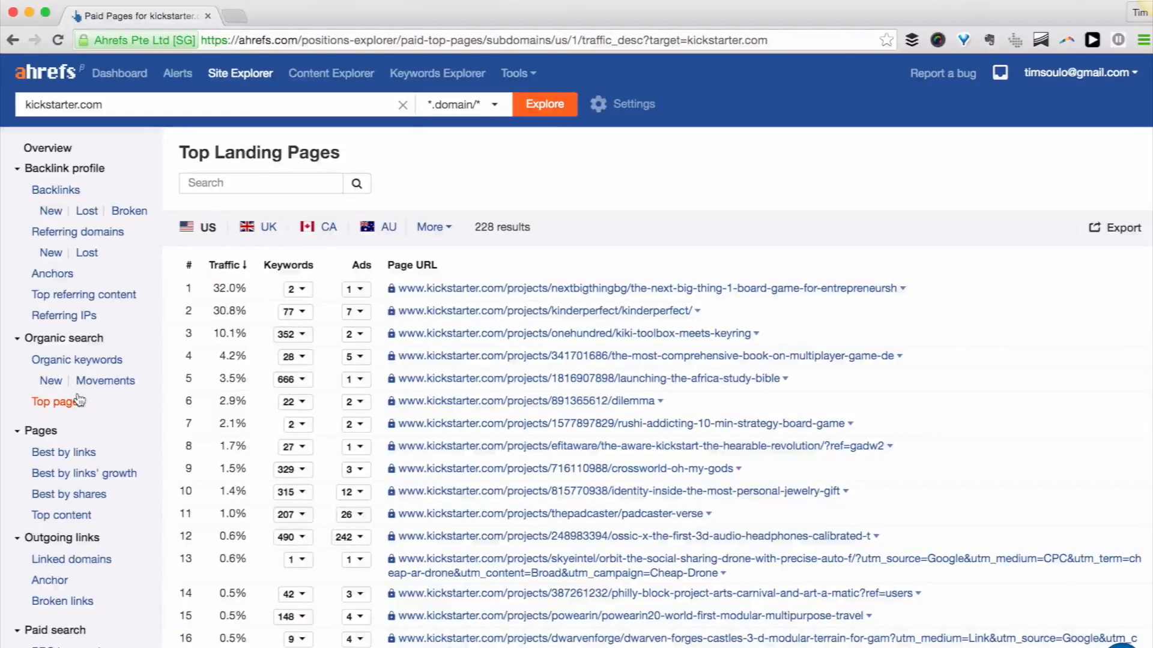
left_click(46, 148)
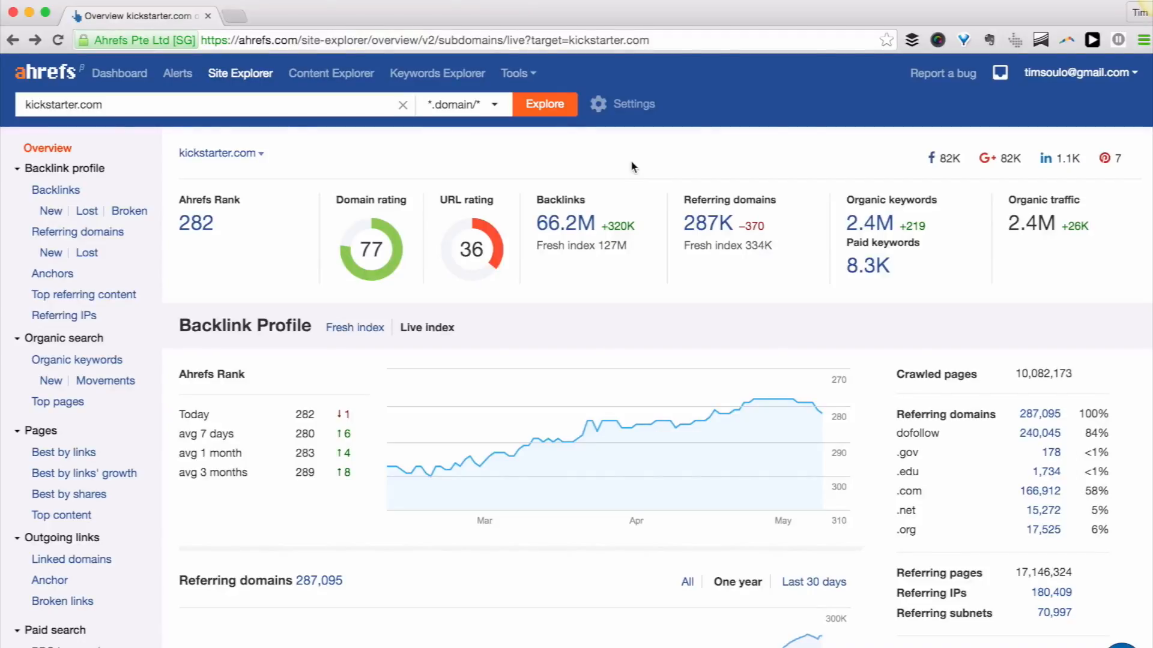
- Scroll kickstarter.com's overview to the Organic Search section showing organic traffic and keywords graphs
scroll("down", 3)
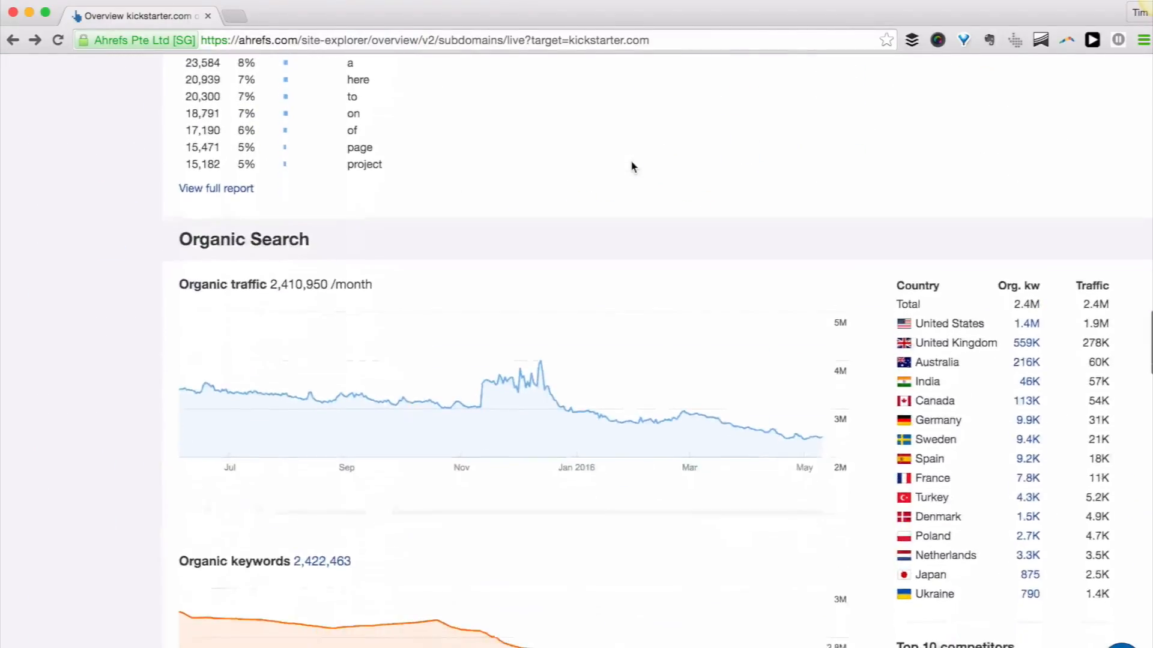
scroll("down", 3)
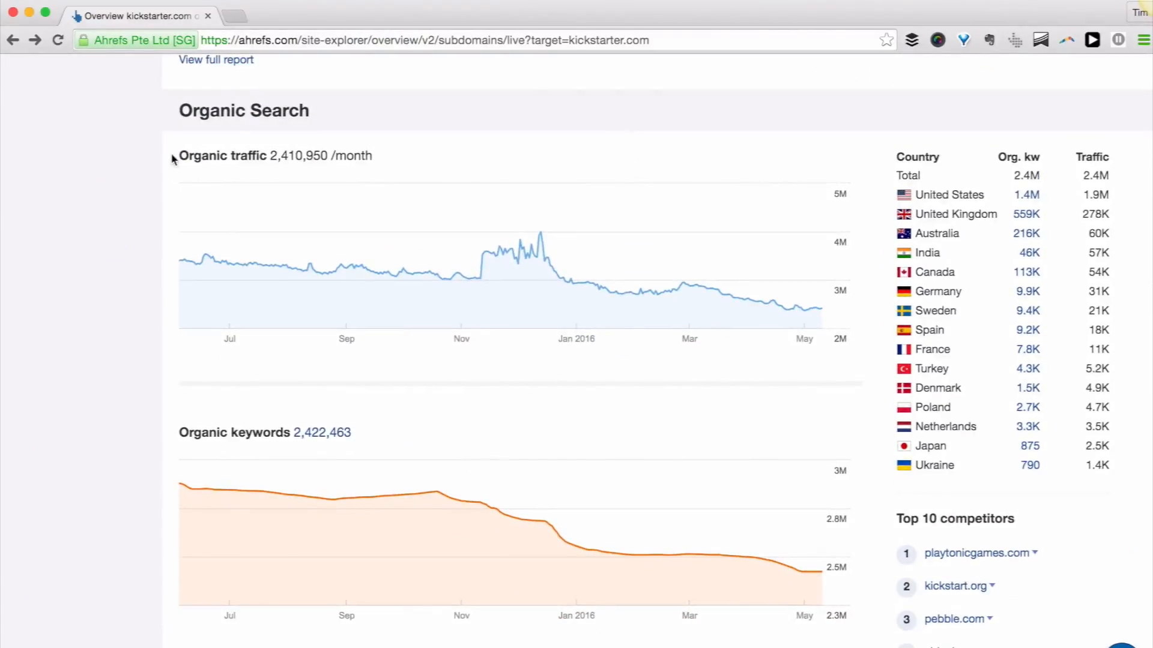
double_click(222, 155)
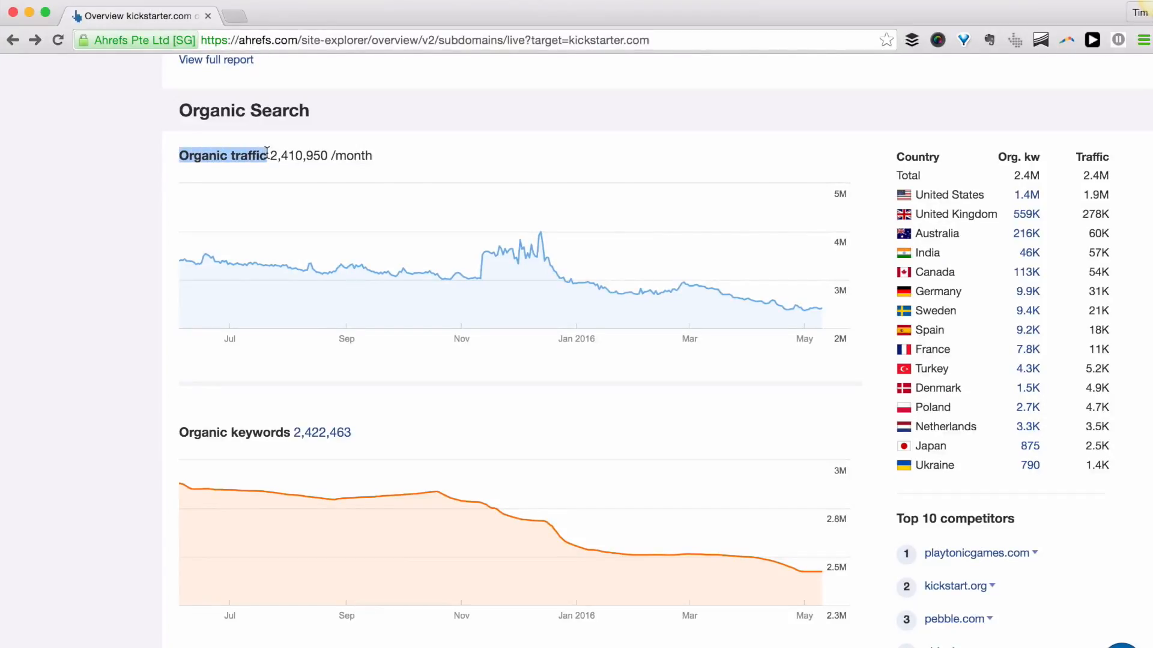
scroll("down", 3)
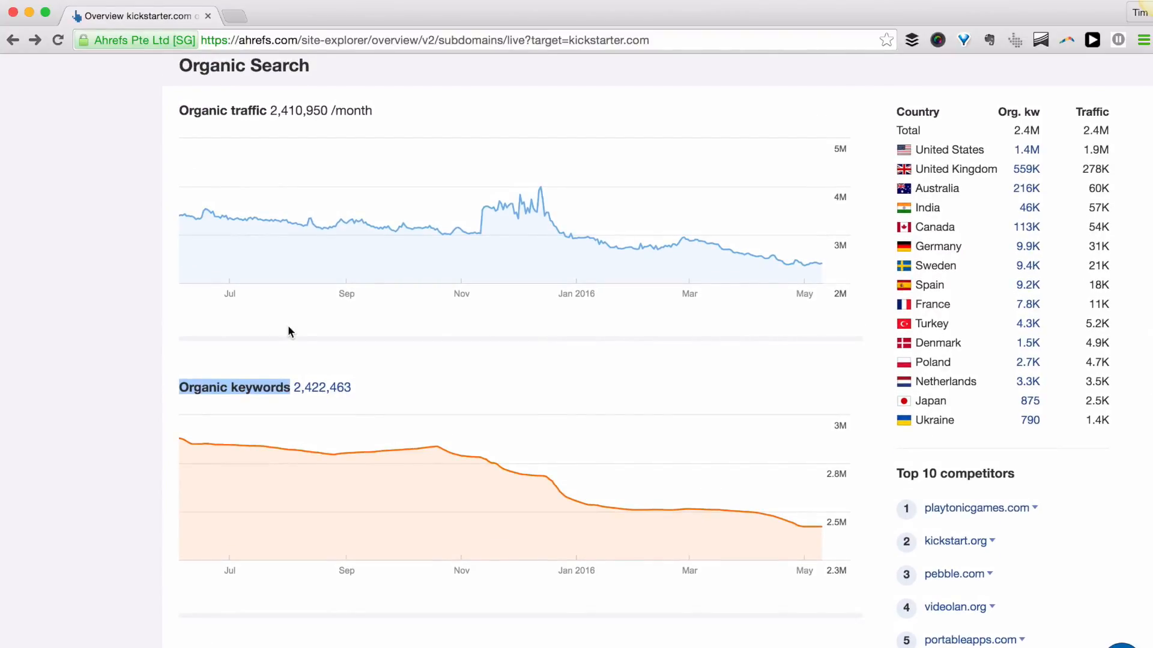
mouse_move(272, 289)
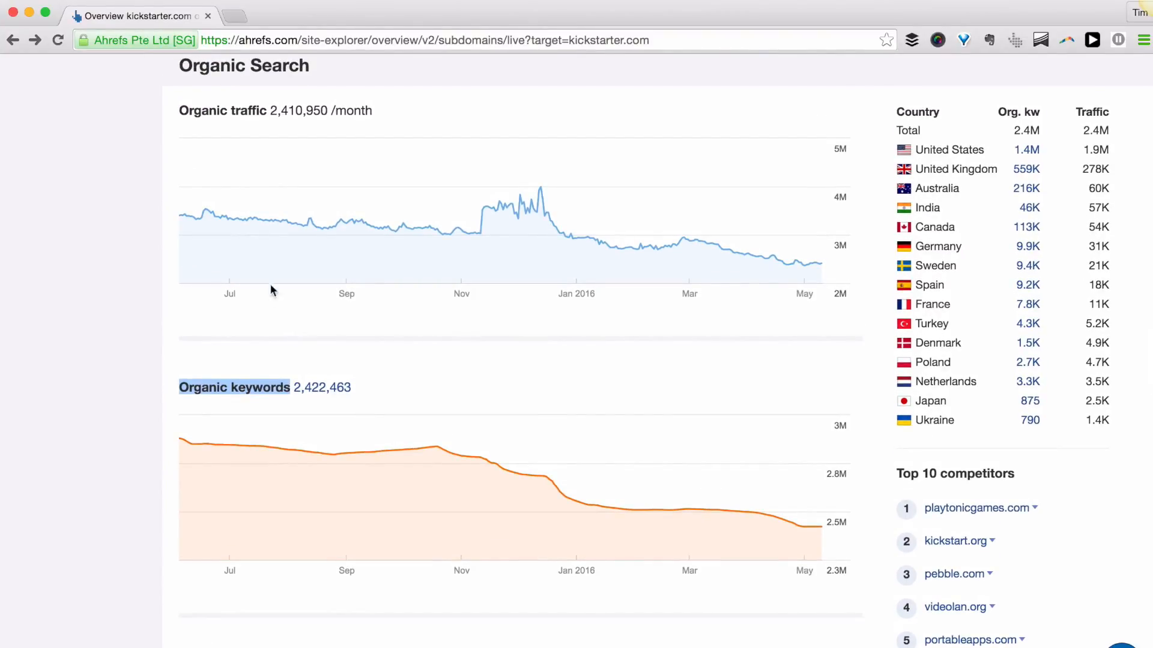
mouse_move(370, 227)
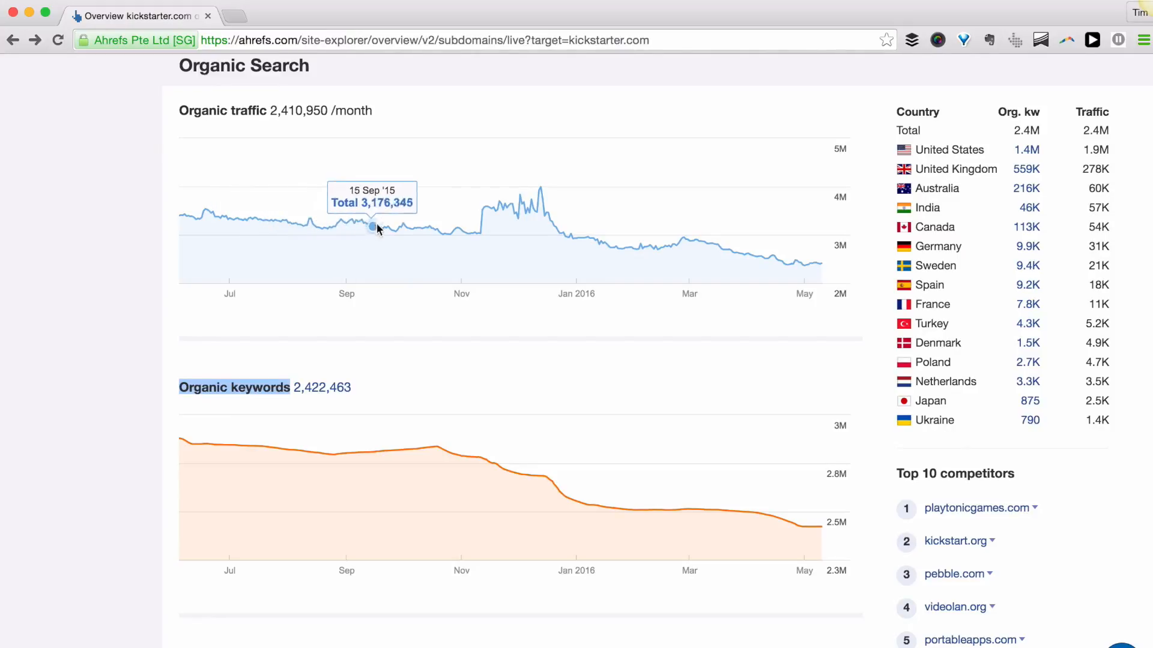
mouse_move(522, 208)
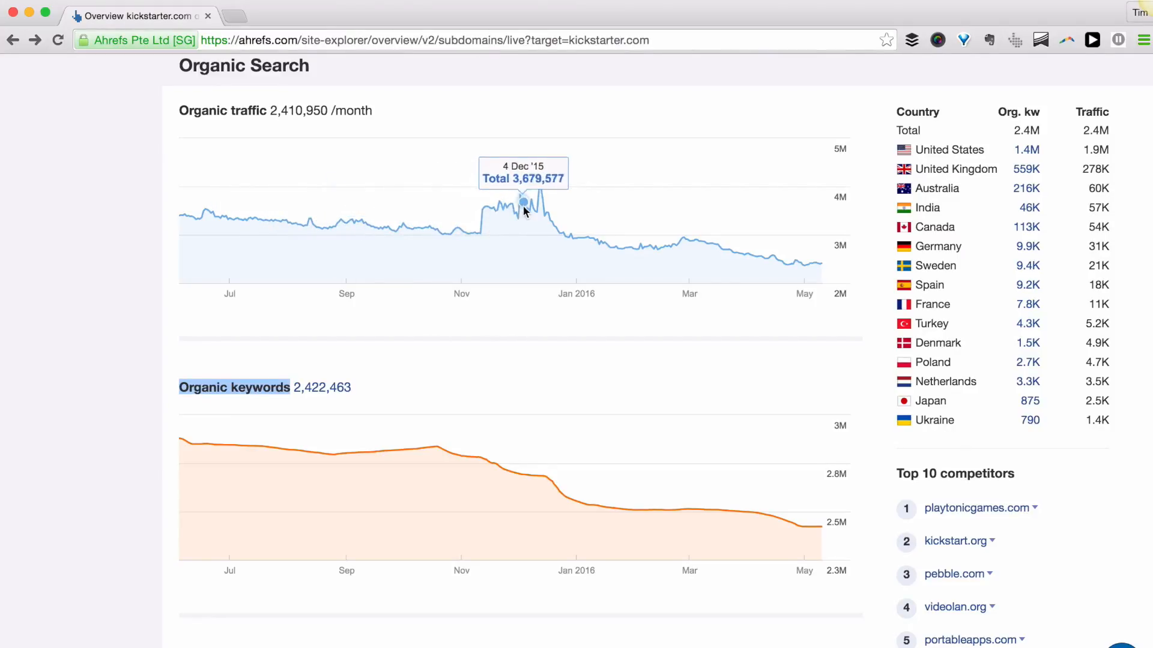